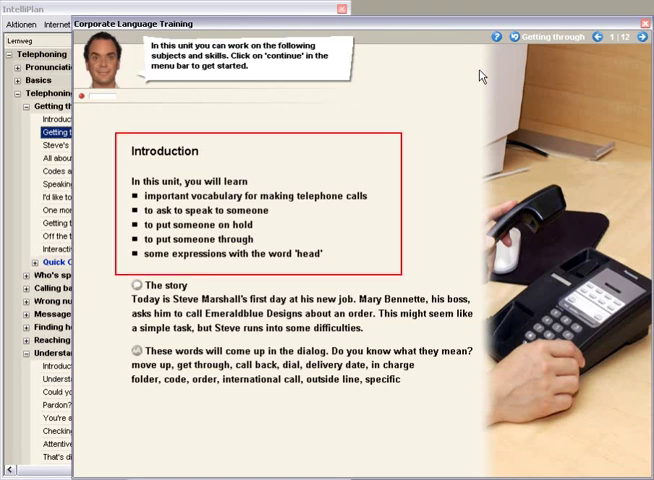
Step: Continue past the Introduction page into the 'Getting through' photo story dialogue
click(648, 34)
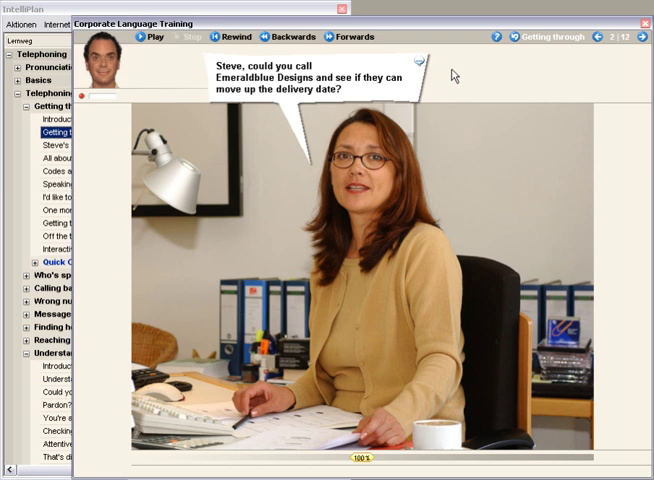
Step: Play the dialogue and stop it at the boss's line about the EmeraldBlue Designs folder
click(152, 46)
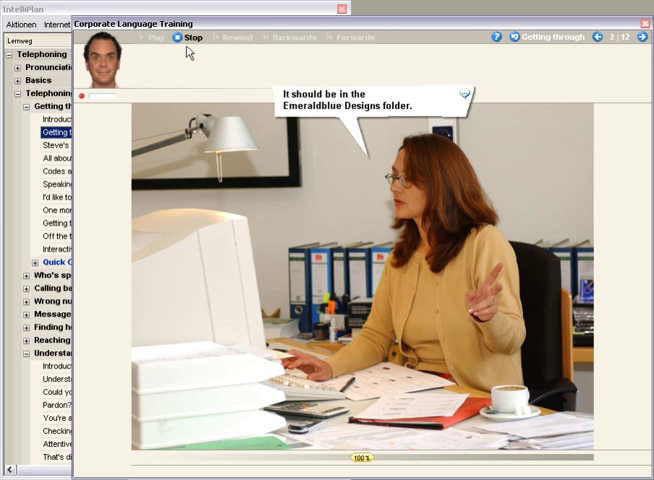
click(180, 38)
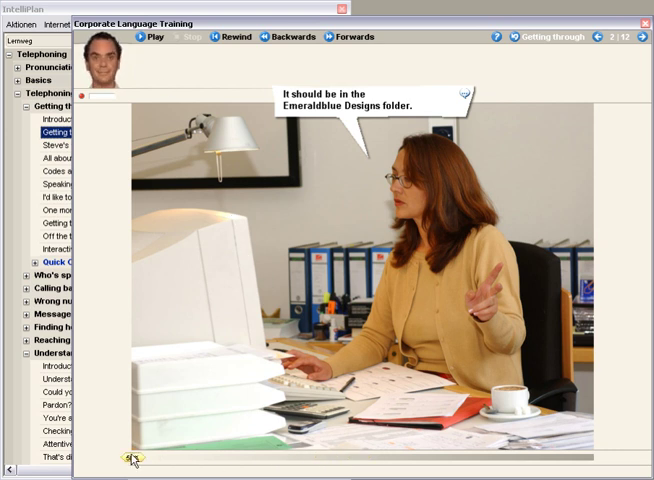
click(148, 44)
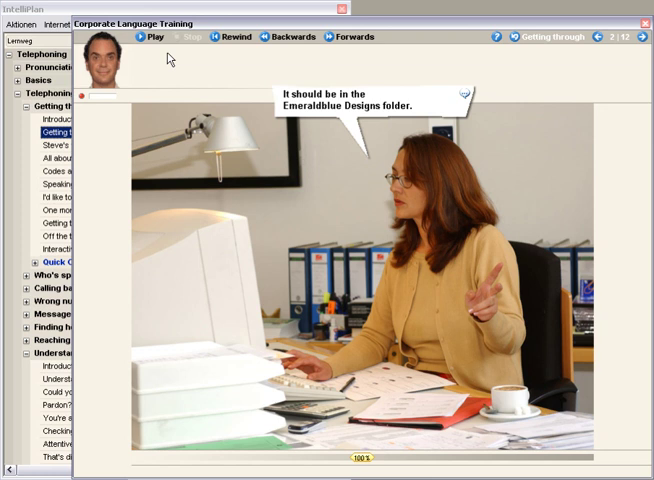
mouse_move(188, 64)
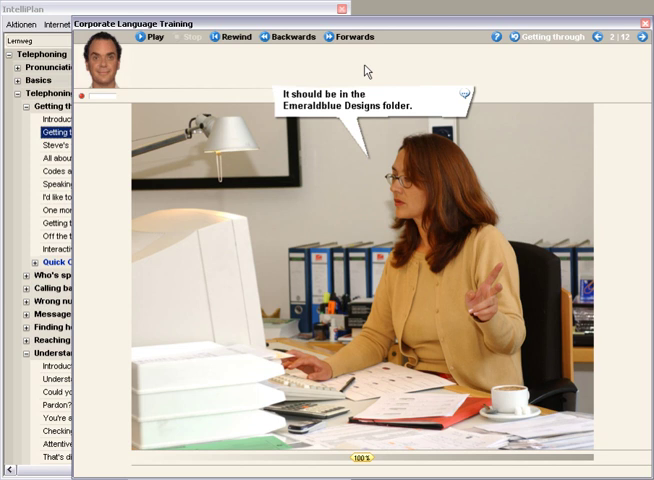
mouse_move(418, 68)
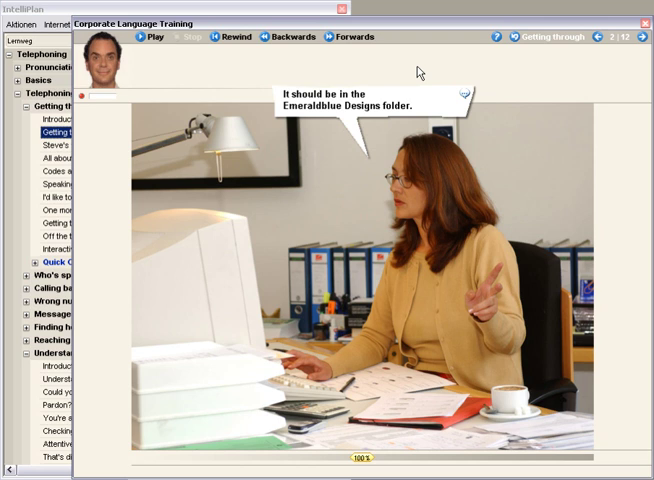